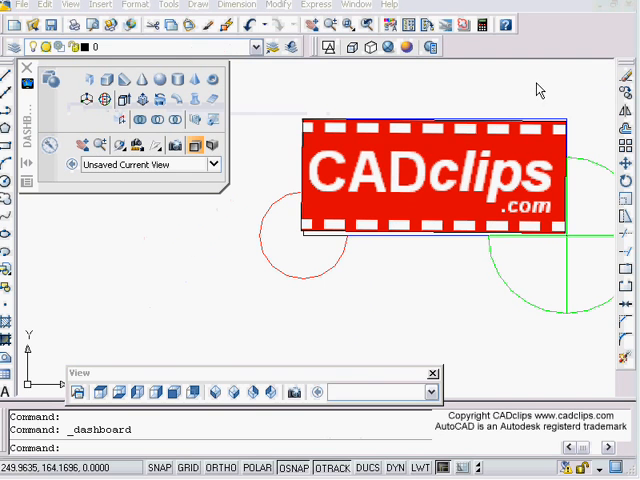
mouse_move(544, 78)
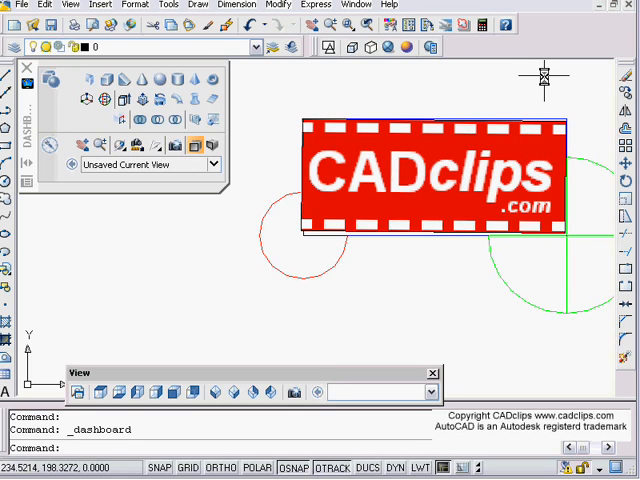
mouse_move(466, 272)
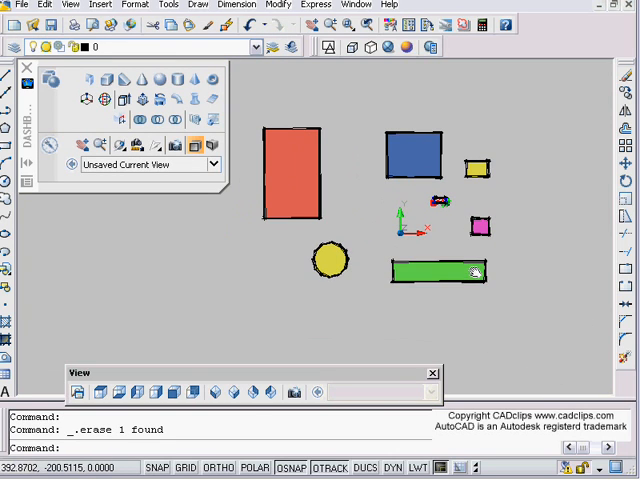
mouse_move(484, 328)
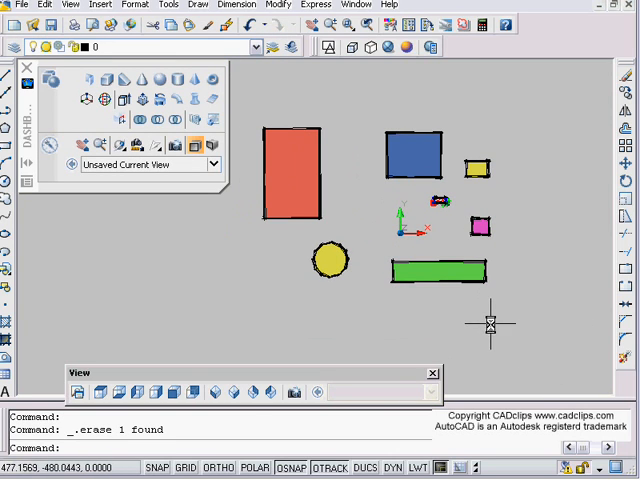
mouse_move(176, 148)
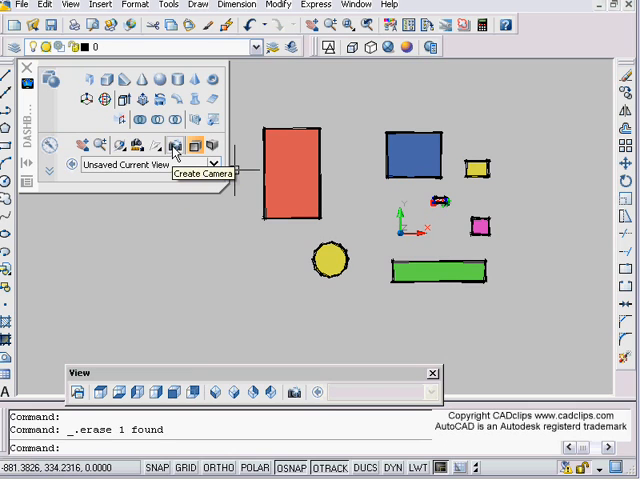
mouse_move(160, 144)
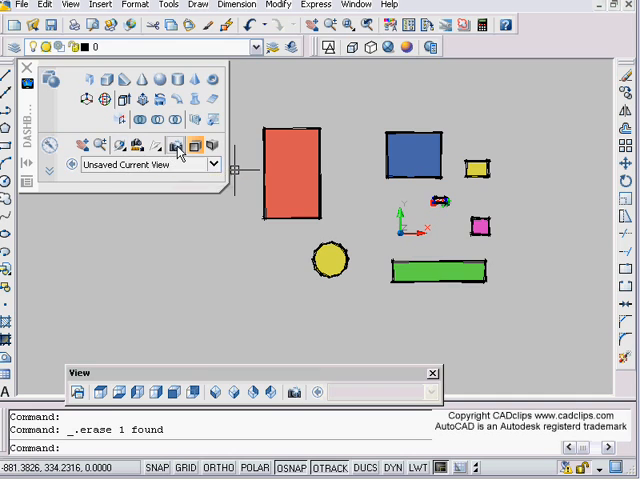
Start the Create Camera command from the 3D Navigate panel and zoom out around the model
click(178, 144)
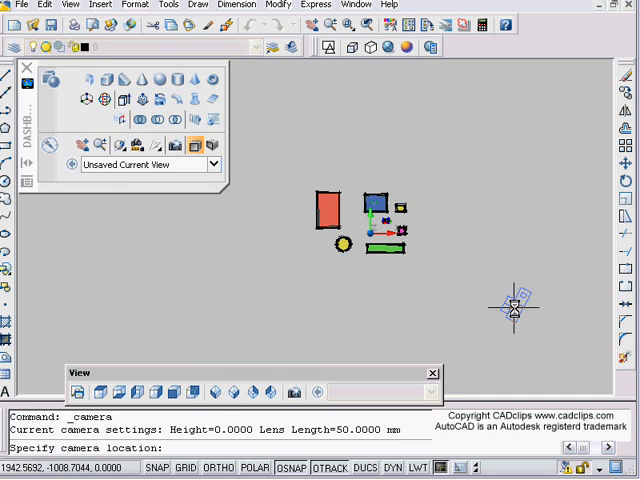
mouse_move(474, 158)
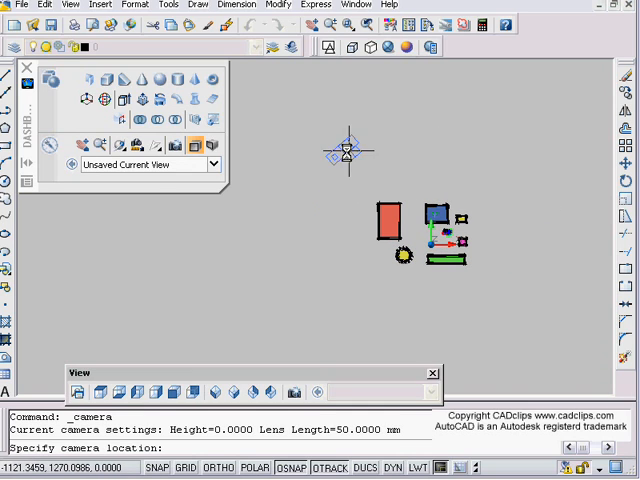
mouse_move(496, 298)
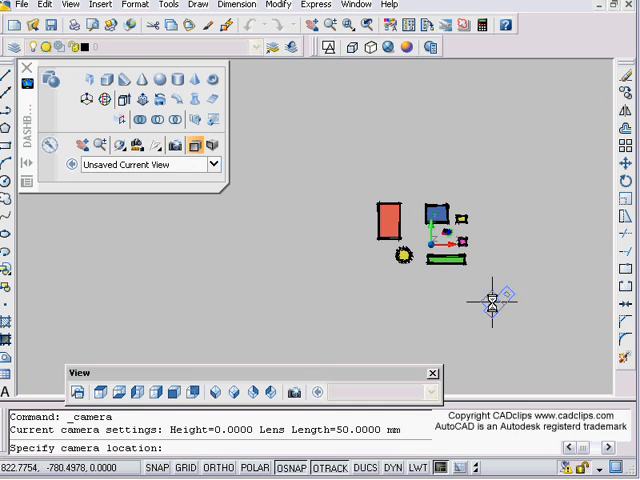
key(Escape)
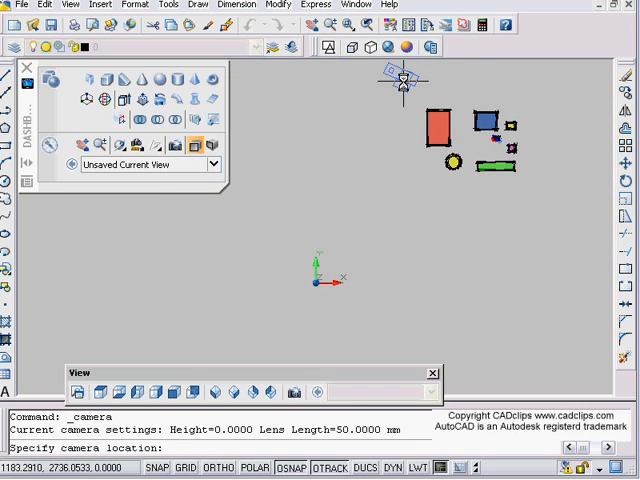
mouse_move(260, 298)
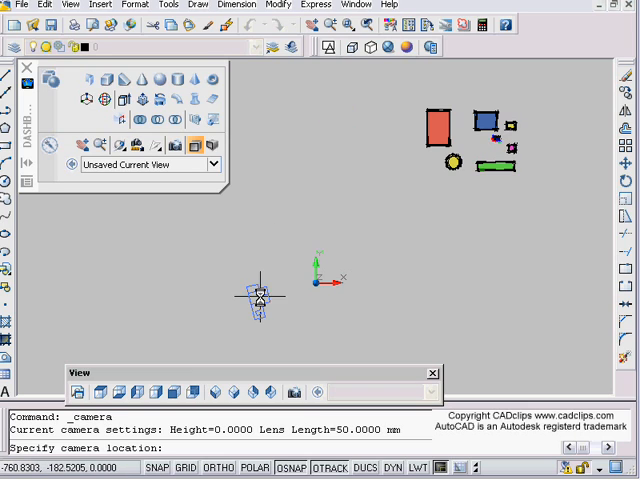
mouse_move(344, 316)
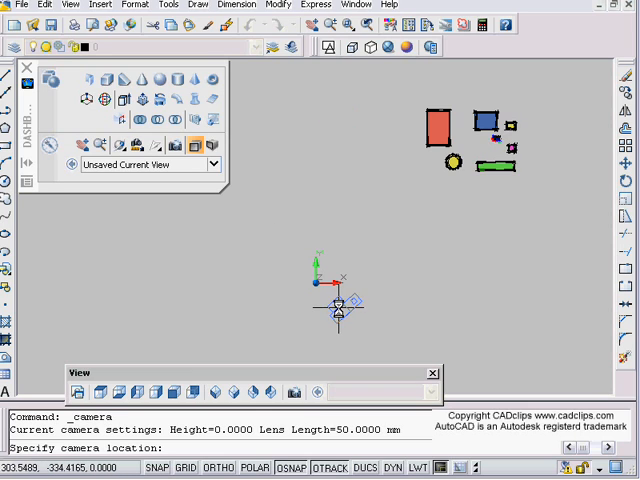
mouse_move(556, 160)
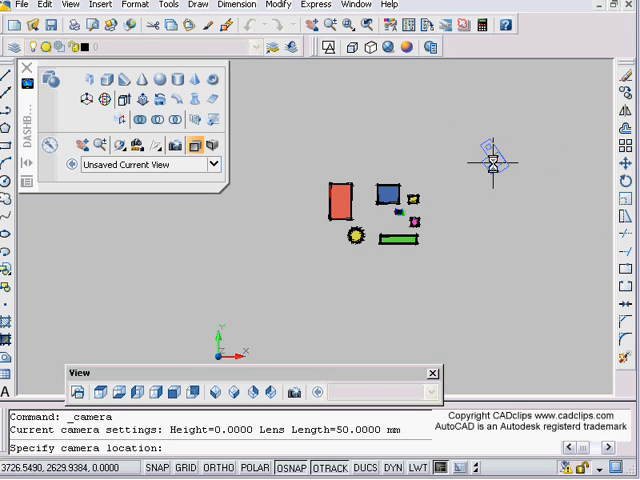
Position the camera lower left of the shapes and aim its target toward the blue box
click(260, 288)
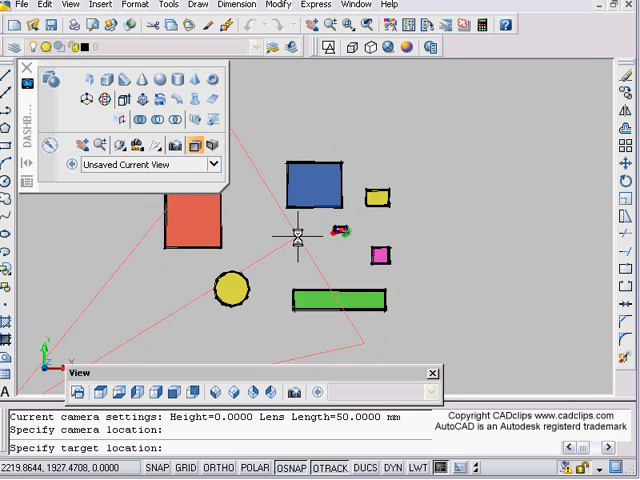
click(480, 180)
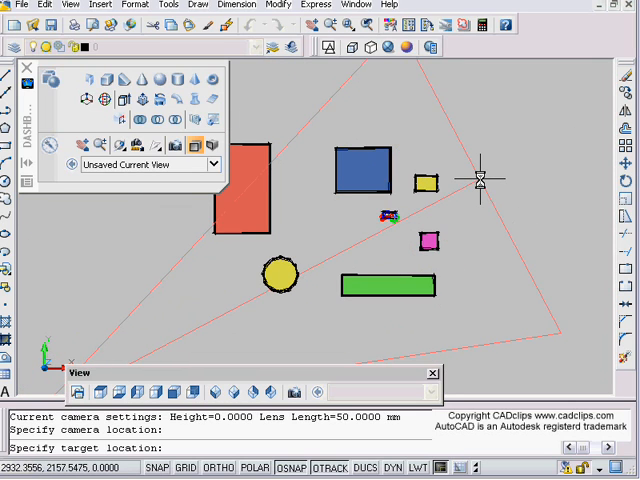
mouse_move(460, 176)
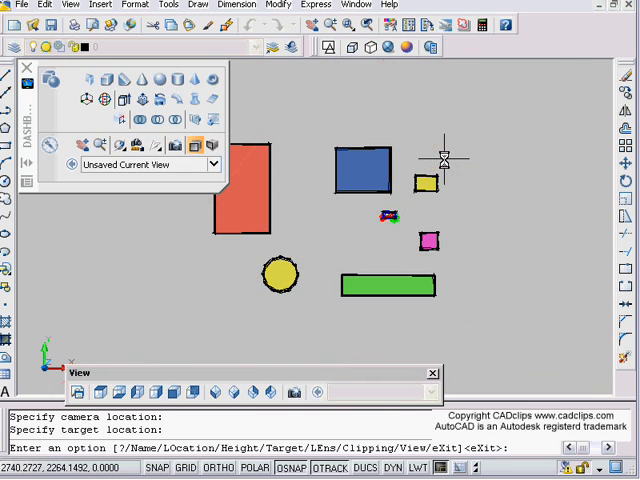
mouse_move(280, 356)
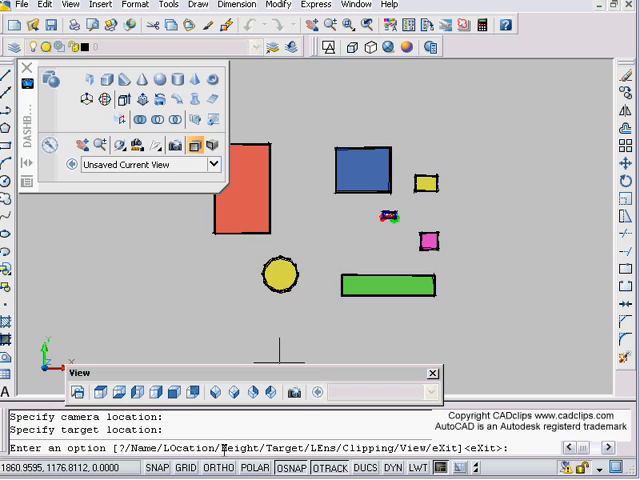
mouse_move(436, 308)
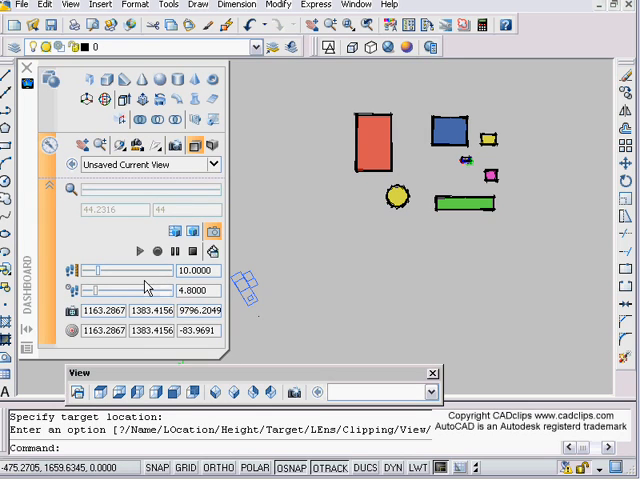
Toggle Display Cameras off and on, then select a camera to preview its view
click(212, 234)
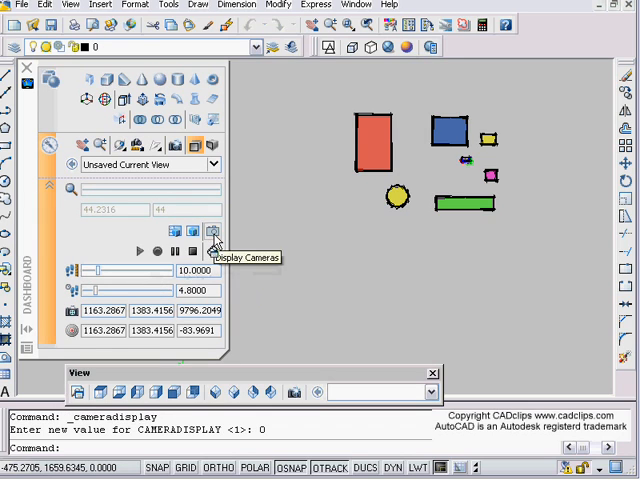
click(210, 232)
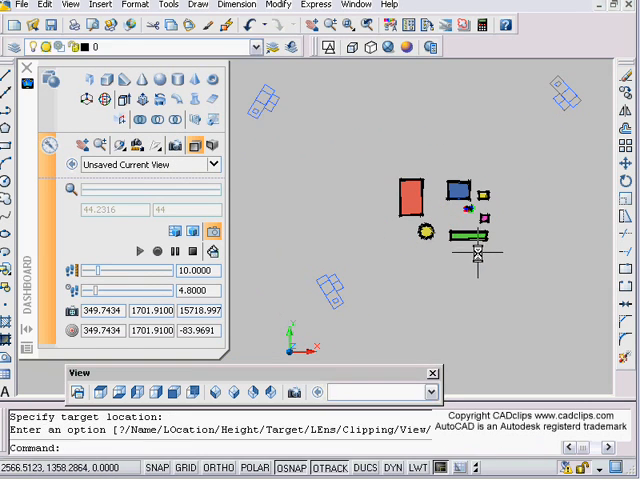
click(216, 232)
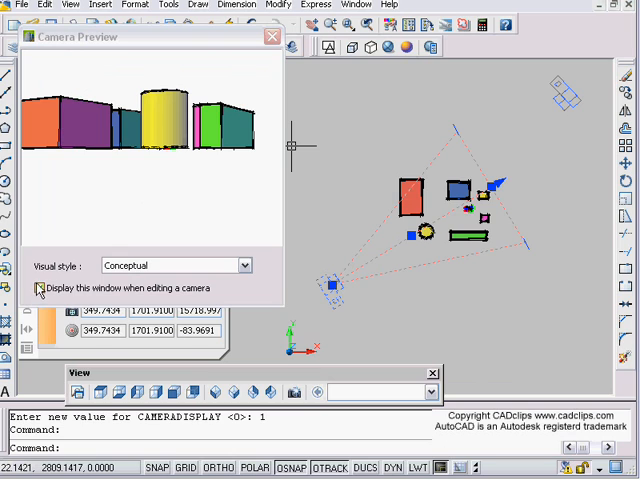
Keep the preview showing on camera edits, change its visual style, then close the Camera Preview
click(36, 288)
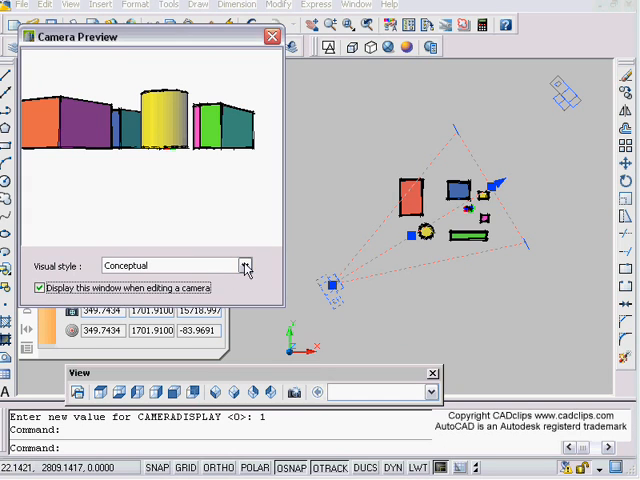
click(244, 264)
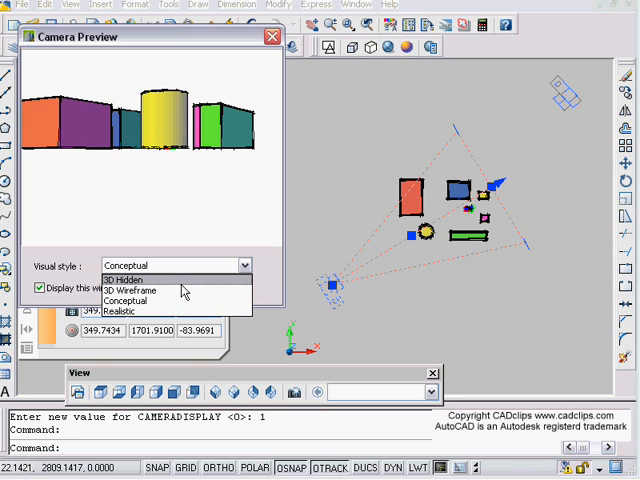
click(128, 300)
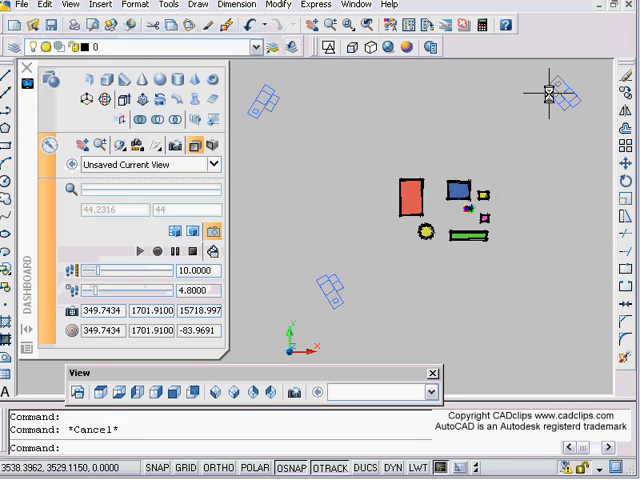
mouse_move(304, 104)
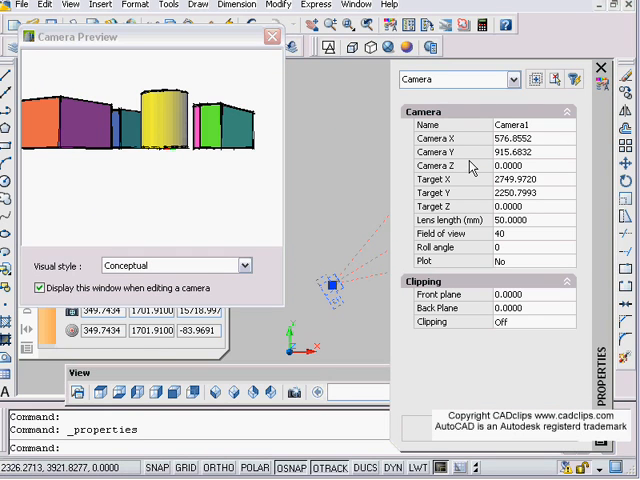
mouse_move(548, 130)
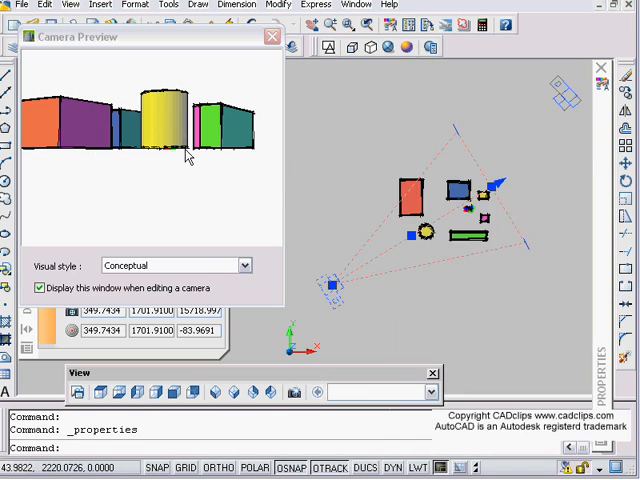
click(272, 36)
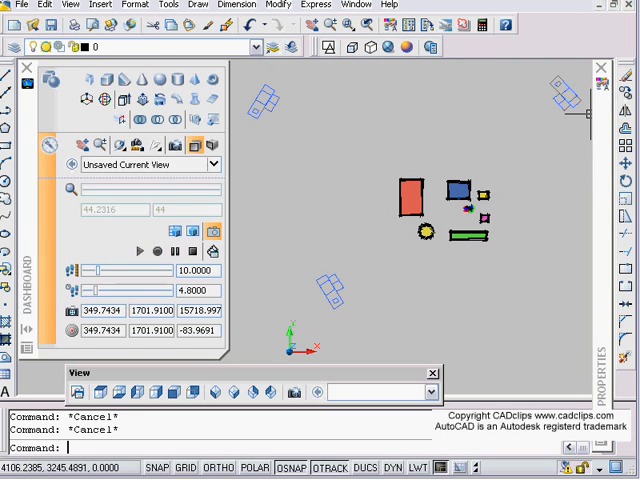
mouse_move(476, 170)
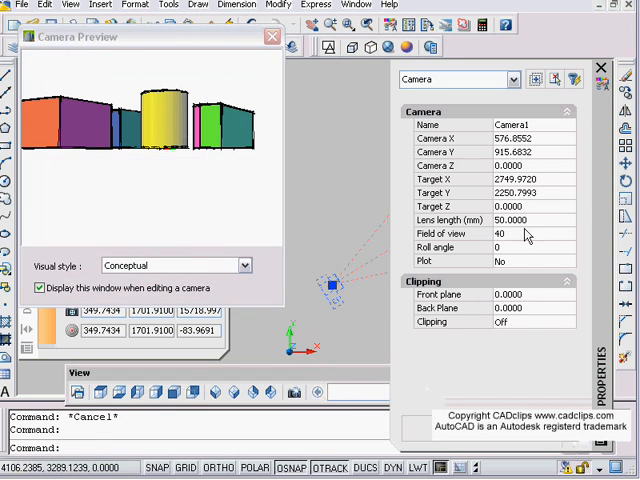
mouse_move(448, 184)
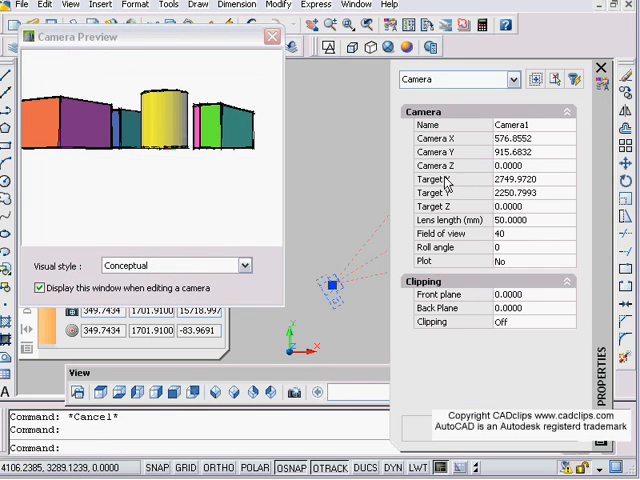
mouse_move(538, 208)
text(1)
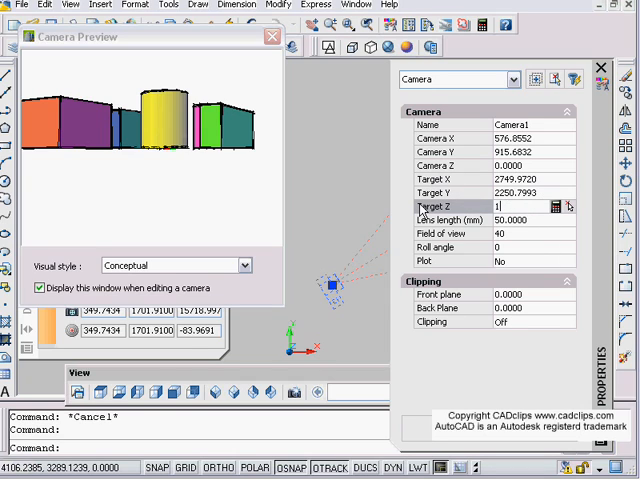
Set Camera1's Target Z to 0 in the Properties palette
text(0)
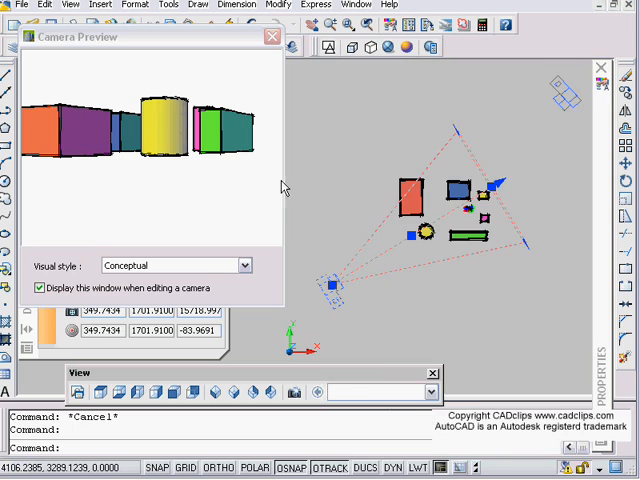
mouse_move(580, 130)
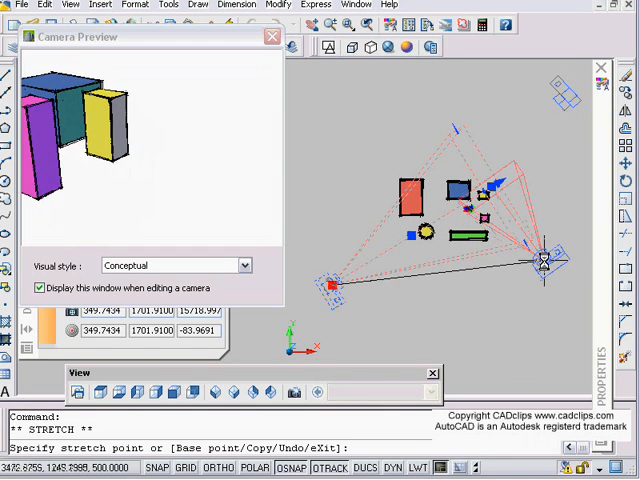
Drag the camera's location and target grips to frame the boxes from a new angle
drag(536, 262, 358, 270)
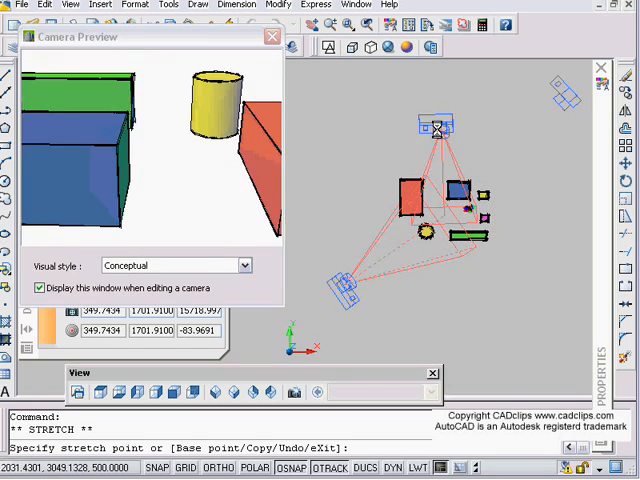
drag(436, 128, 318, 82)
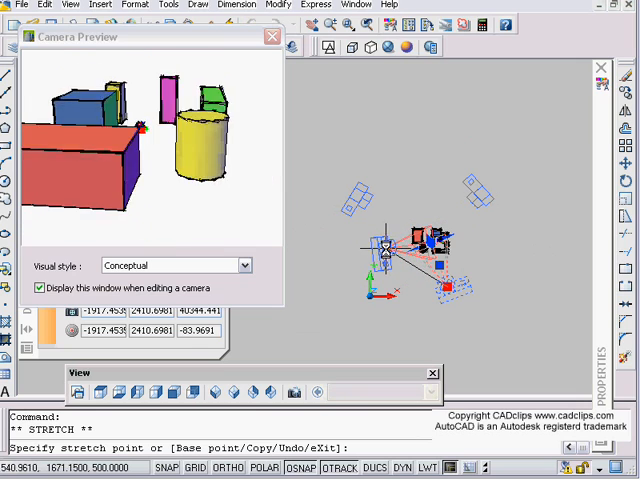
Set Camera1's clipping to front and back on, with front plane 2248.8384 and back plane 1000 via QuickCalc
key(Escape)
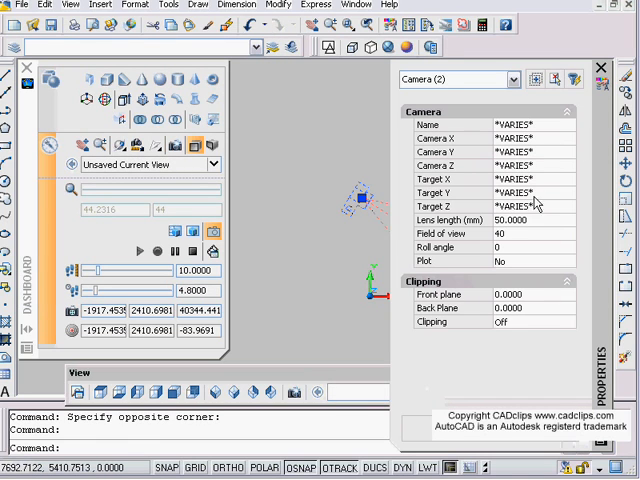
key(Escape)
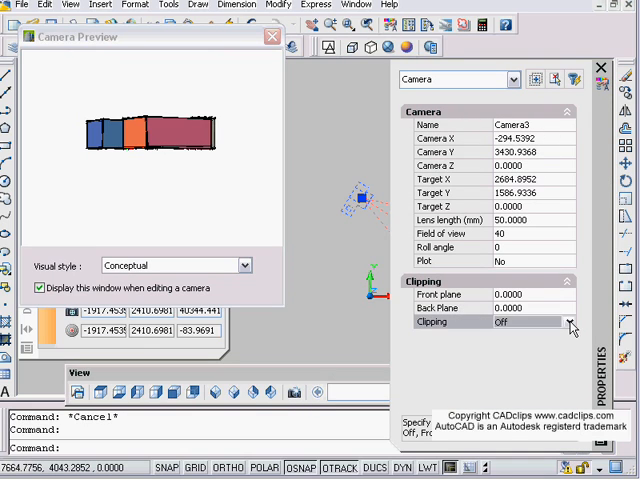
click(572, 320)
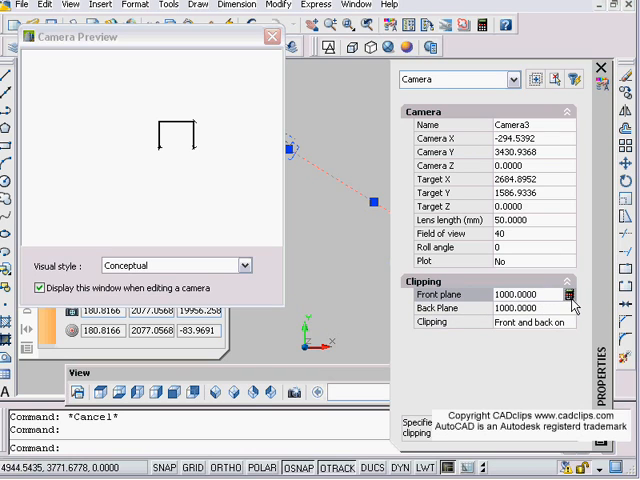
click(572, 296)
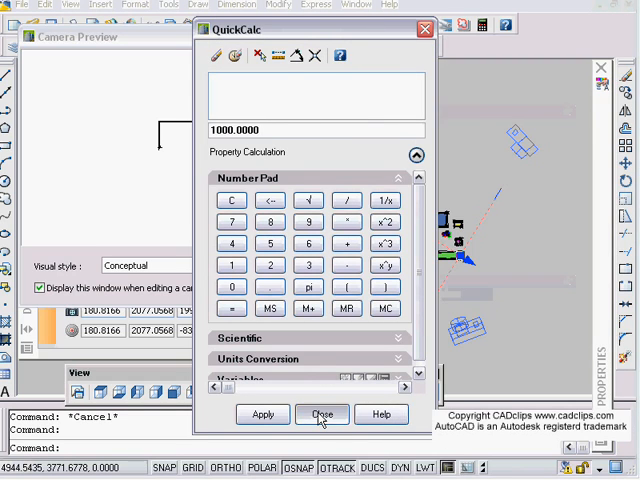
click(322, 414)
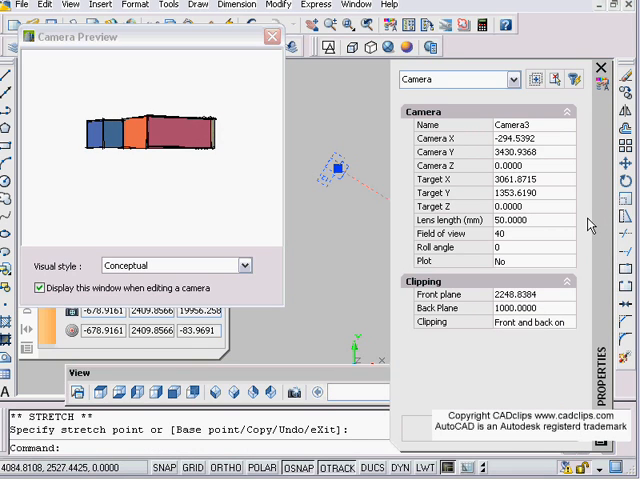
mouse_move(450, 332)
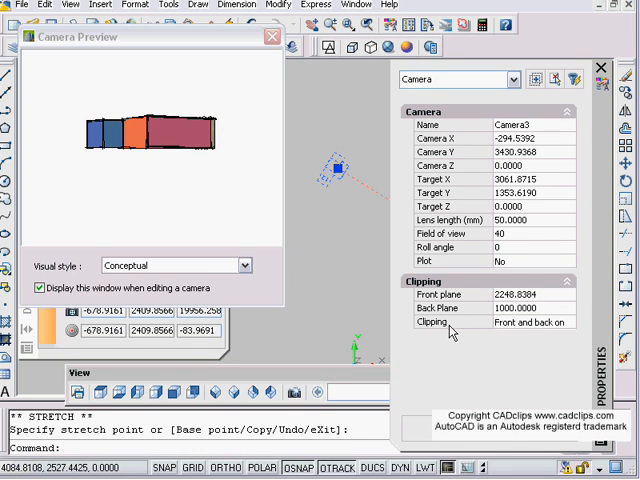
click(576, 322)
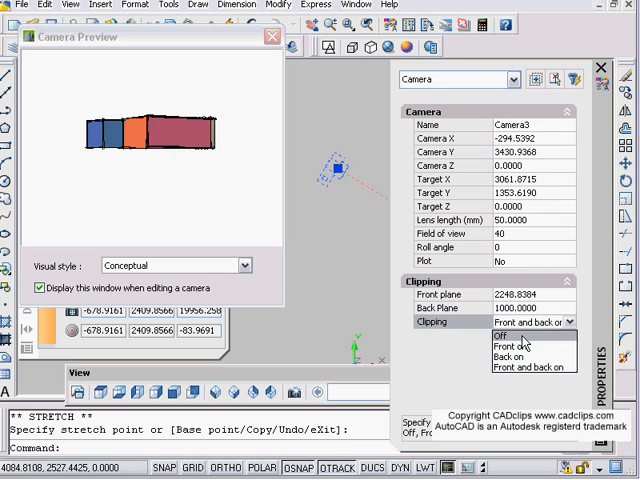
Confirm the clipping mode, then grip the camera in Front view to raise and aim it downward
click(534, 364)
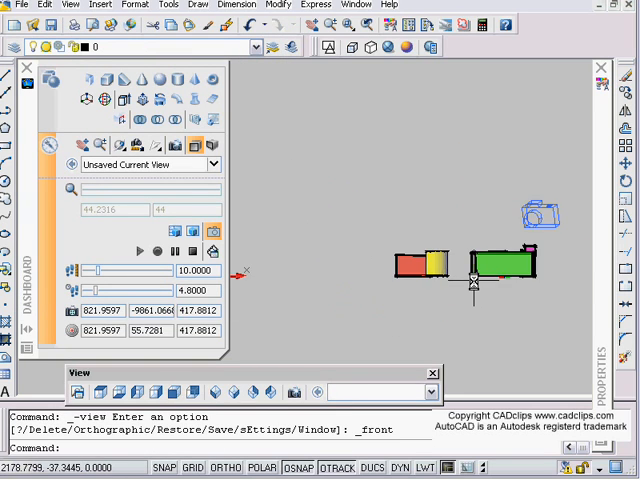
click(532, 216)
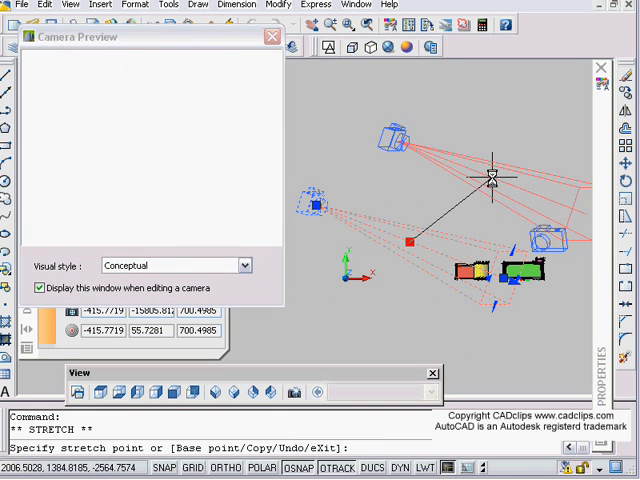
key(Escape)
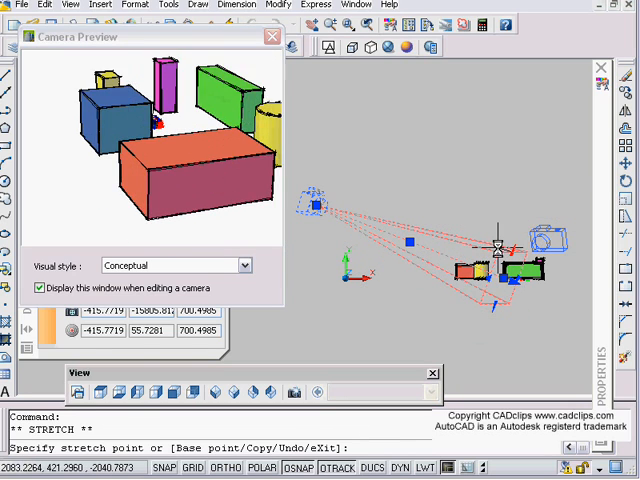
key(Escape)
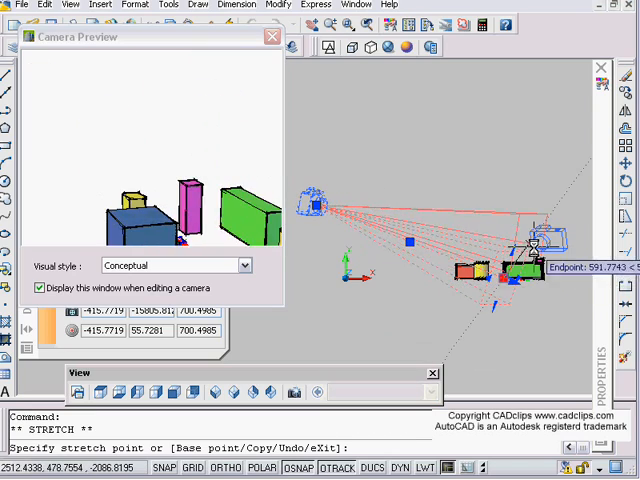
key(Escape)
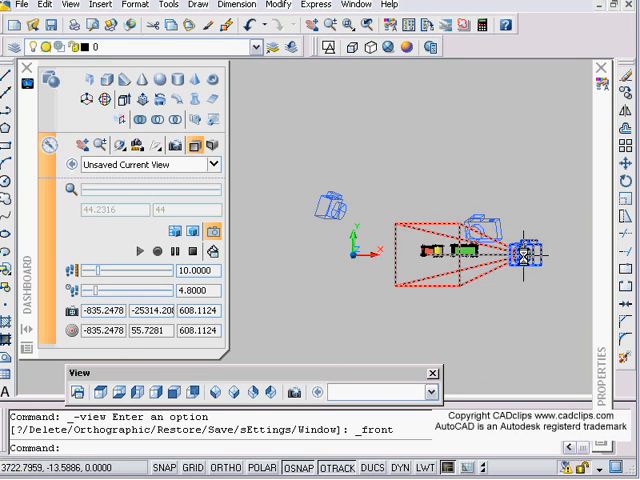
Toggle Display Cameras off and back on from the Dashboard
click(208, 240)
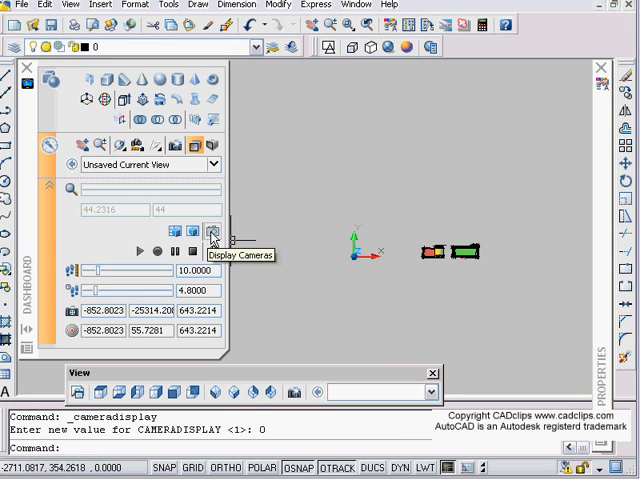
click(212, 232)
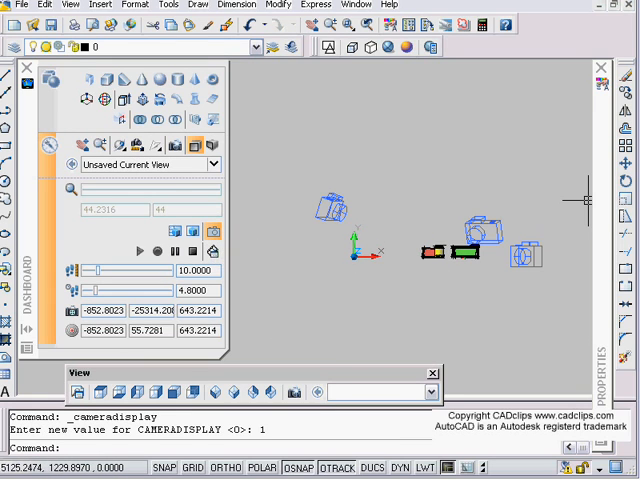
mouse_move(500, 264)
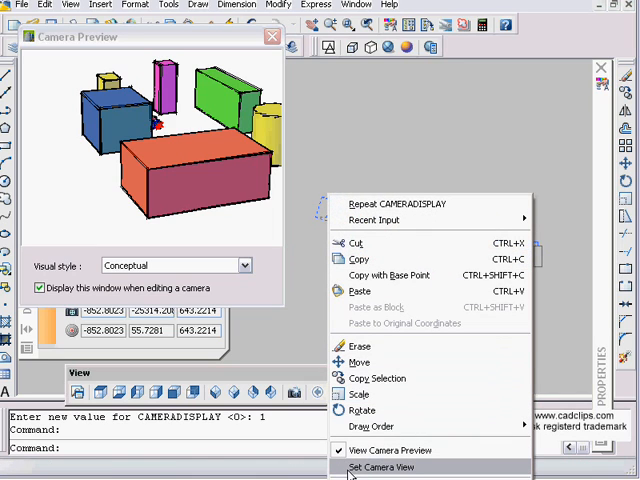
Choose Set Camera View so the main view looks through the camera, then close the preview
click(380, 468)
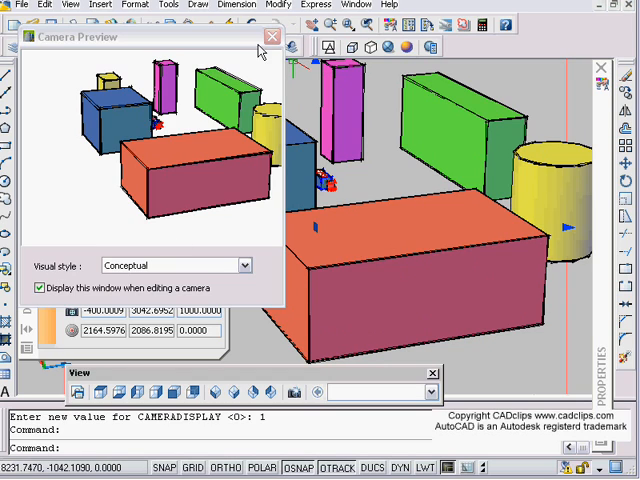
click(272, 36)
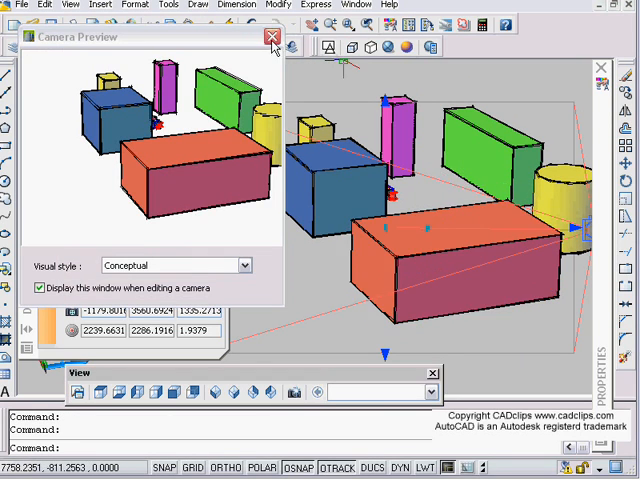
click(270, 36)
text(v)
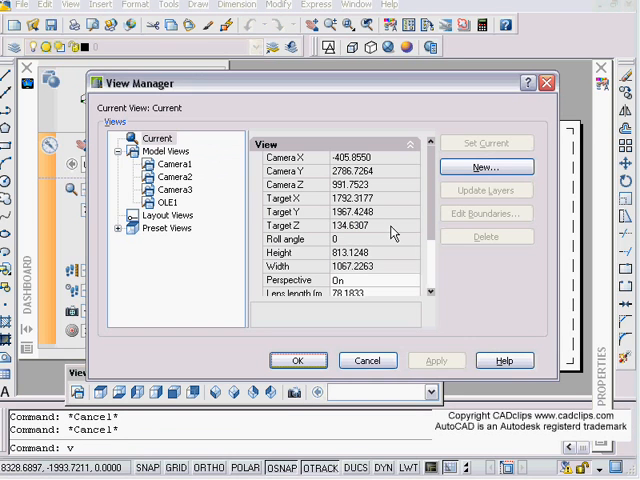
Check Camera2 in View Manager, then restore Camera1's view in the first layout viewport
click(166, 176)
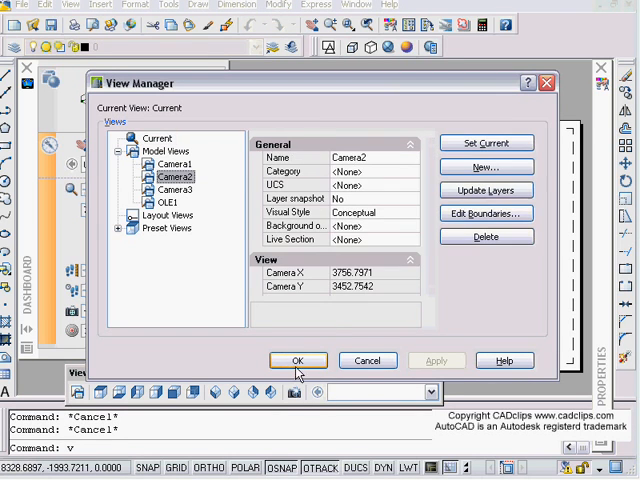
click(298, 360)
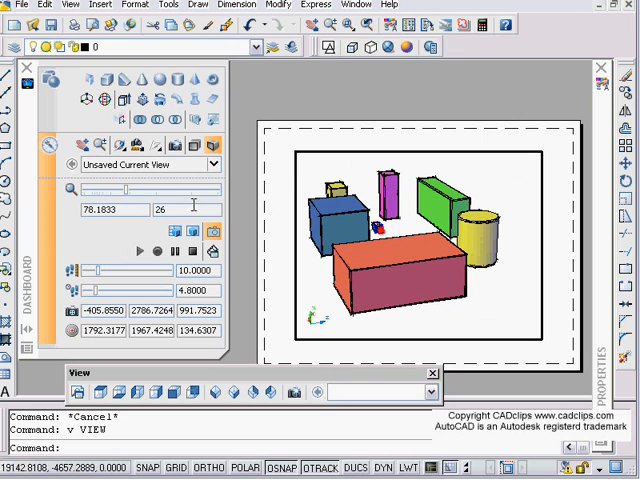
click(206, 164)
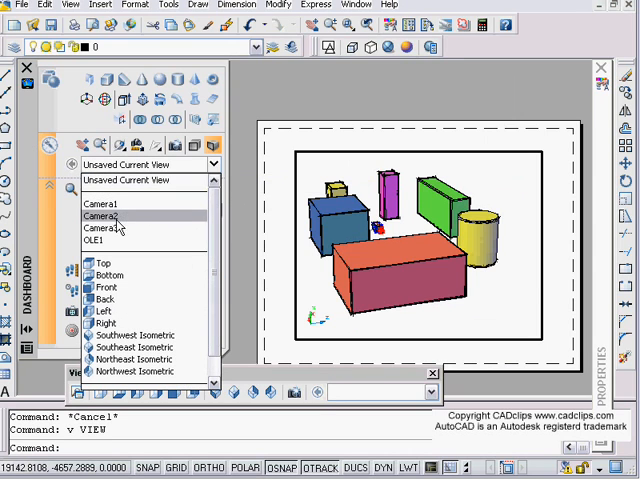
click(108, 212)
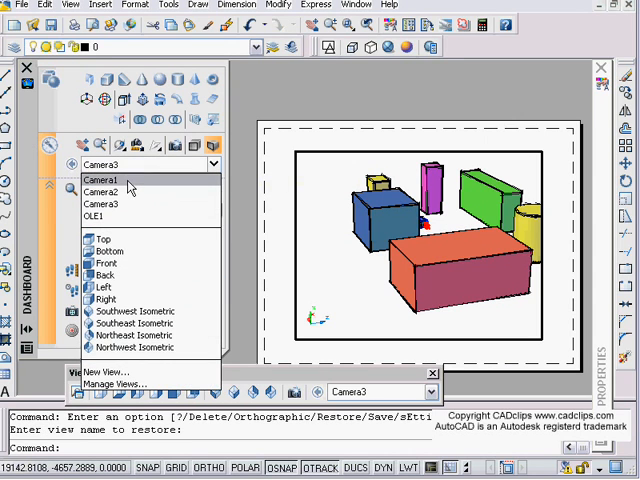
click(98, 184)
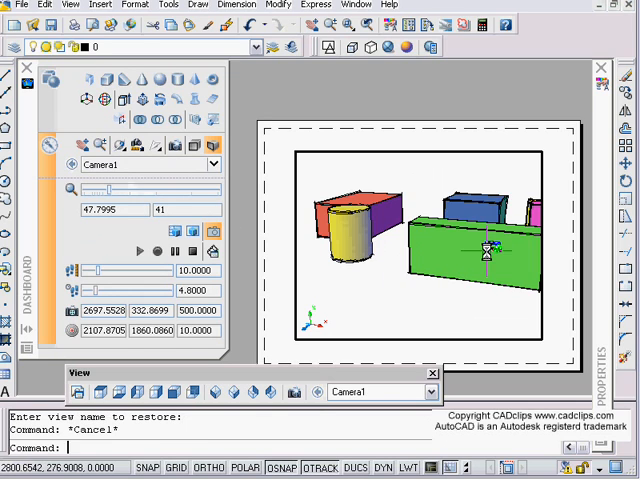
mouse_move(460, 148)
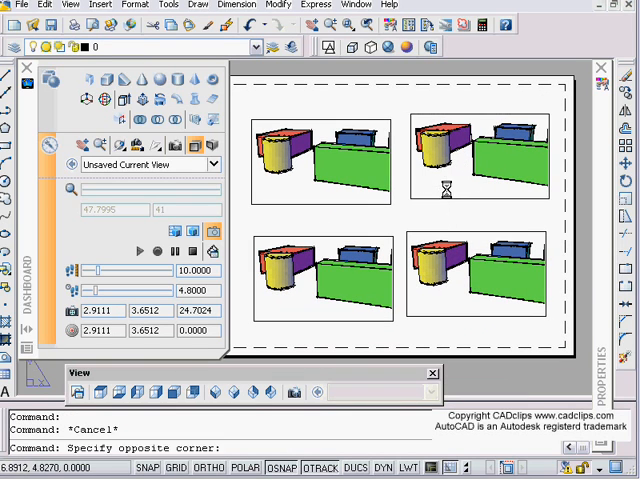
Restore Camera2's view in the lower-left viewport and reopen the saved views list for the next
click(228, 164)
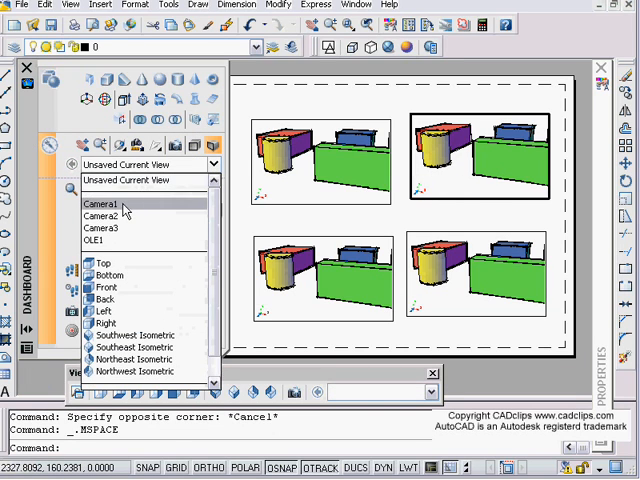
click(110, 200)
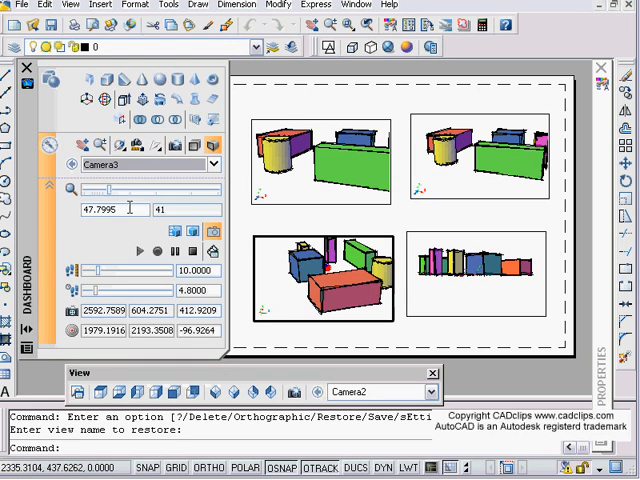
click(214, 164)
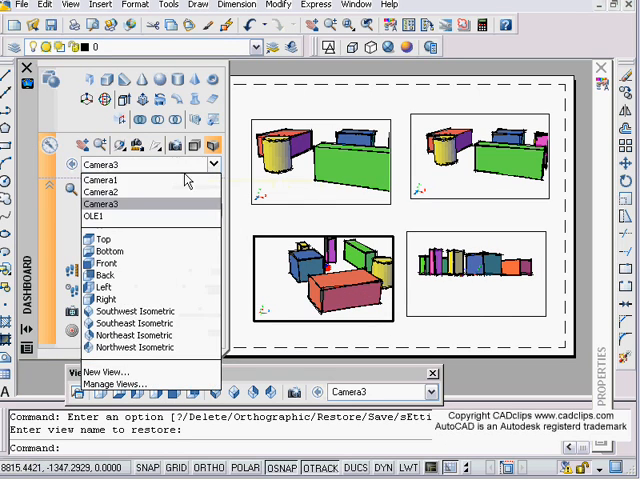
mouse_move(148, 368)
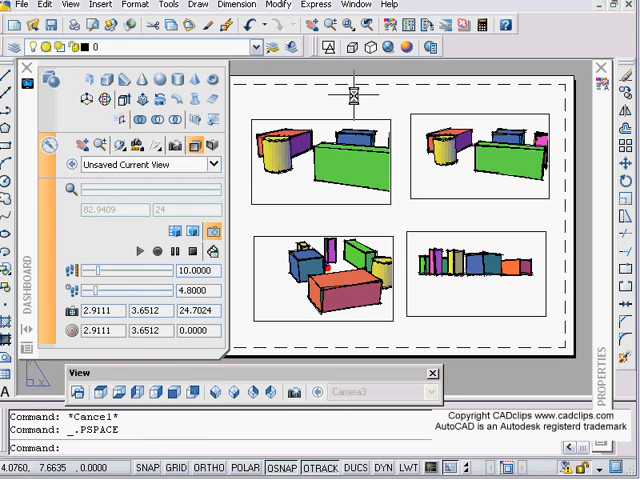
mouse_move(378, 152)
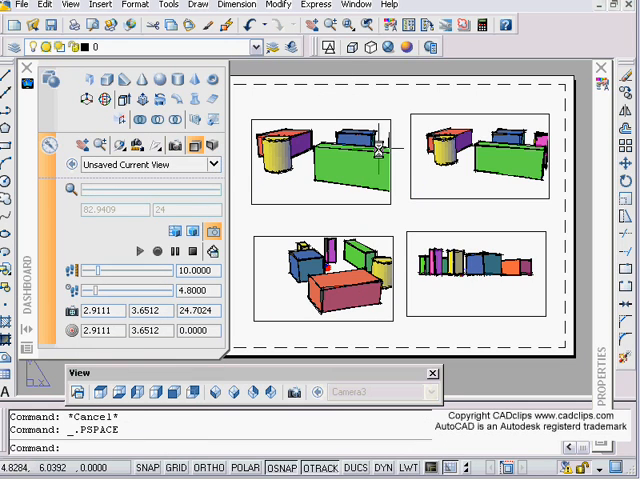
mouse_move(260, 356)
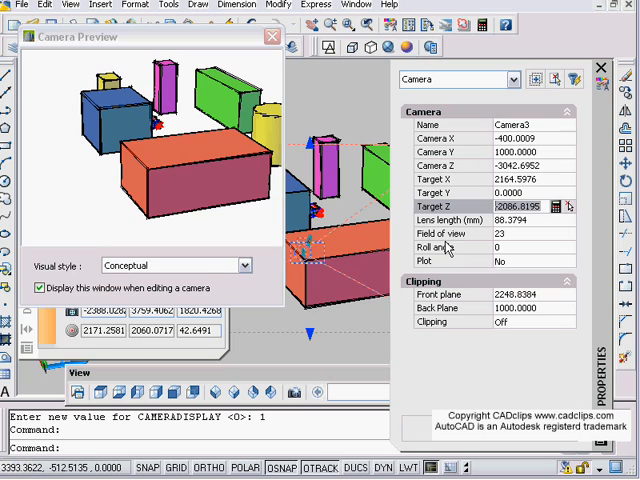
mouse_move(520, 232)
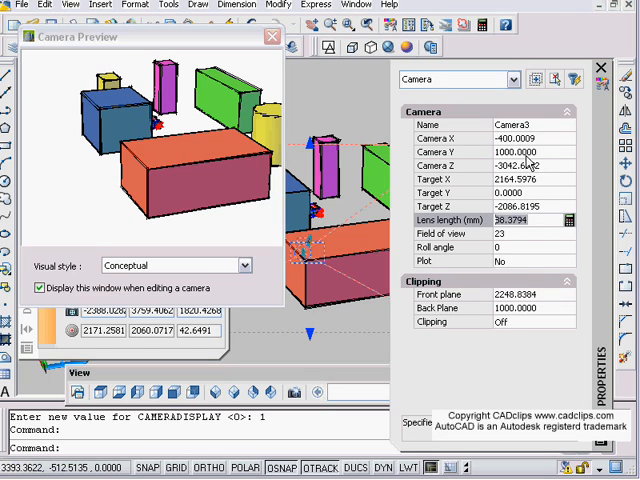
mouse_move(524, 260)
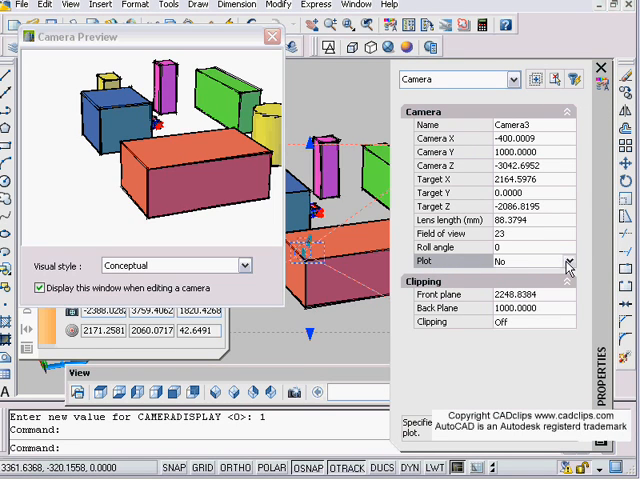
Review the camera's Plot setting and keep it set to No, leaving it unplotted
click(568, 260)
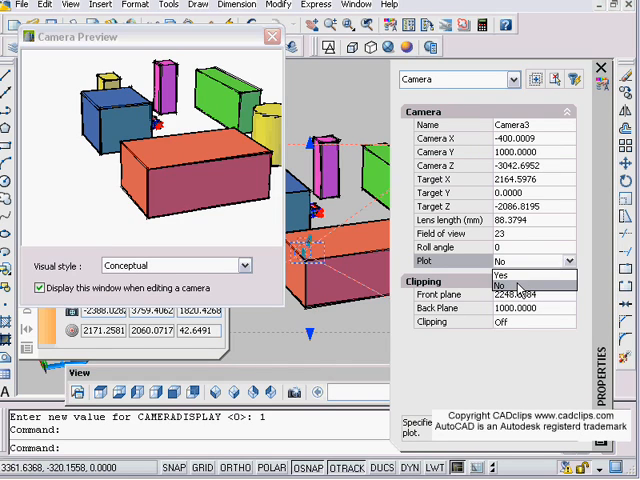
click(518, 288)
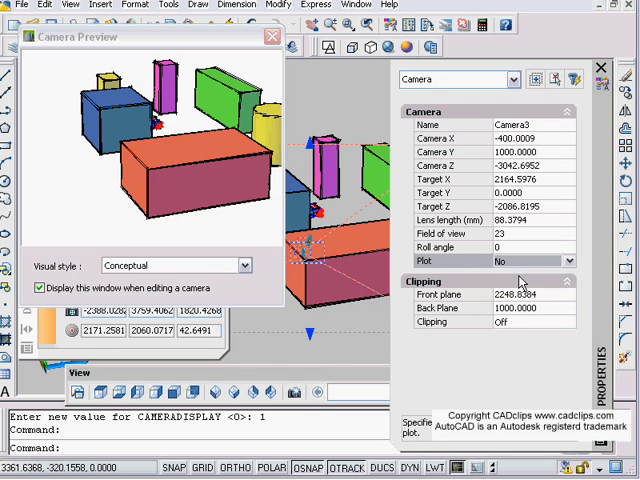
click(600, 68)
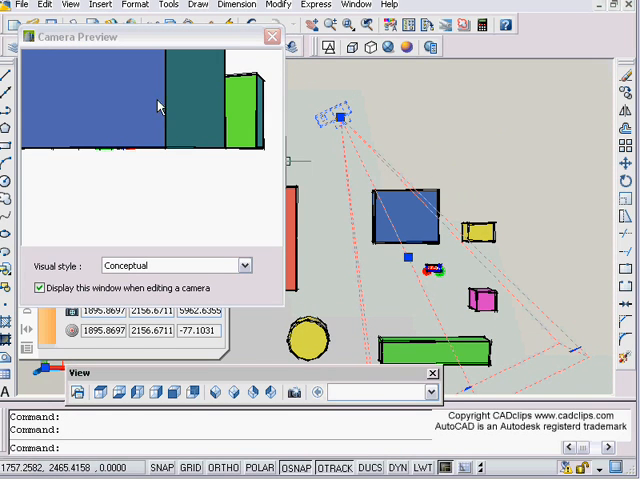
mouse_move(410, 170)
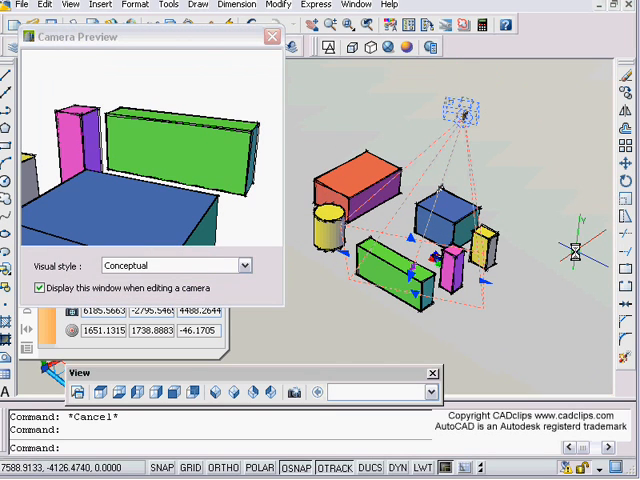
Deselect the repositioned camera so its preview window closes
click(272, 36)
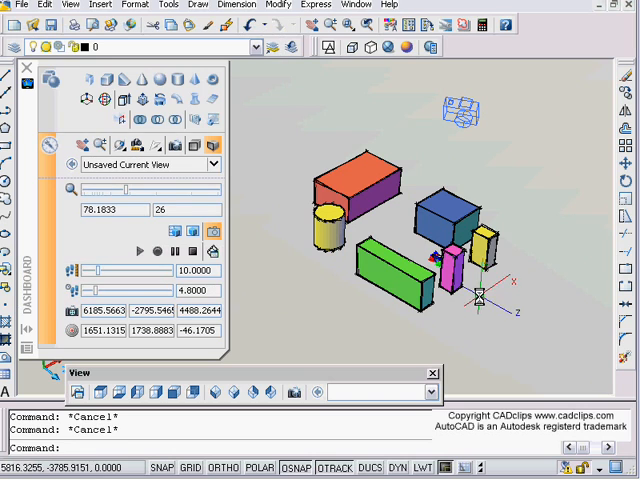